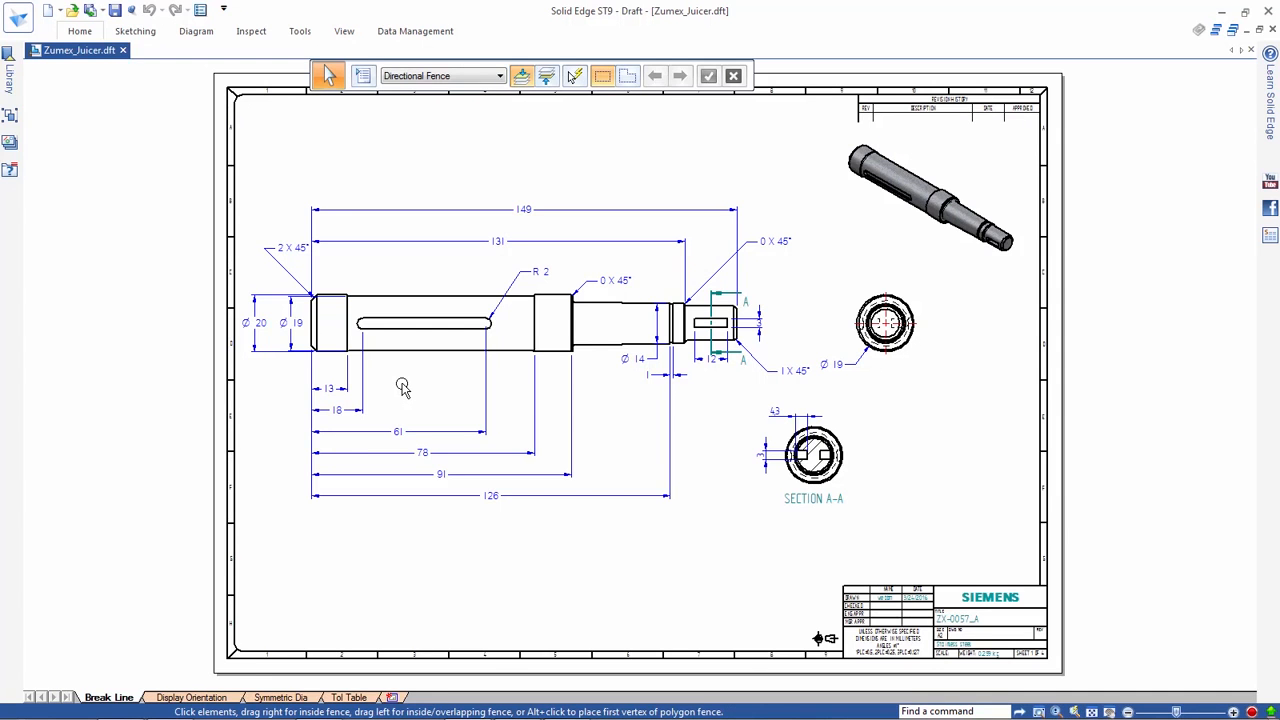
mouse_move(406, 356)
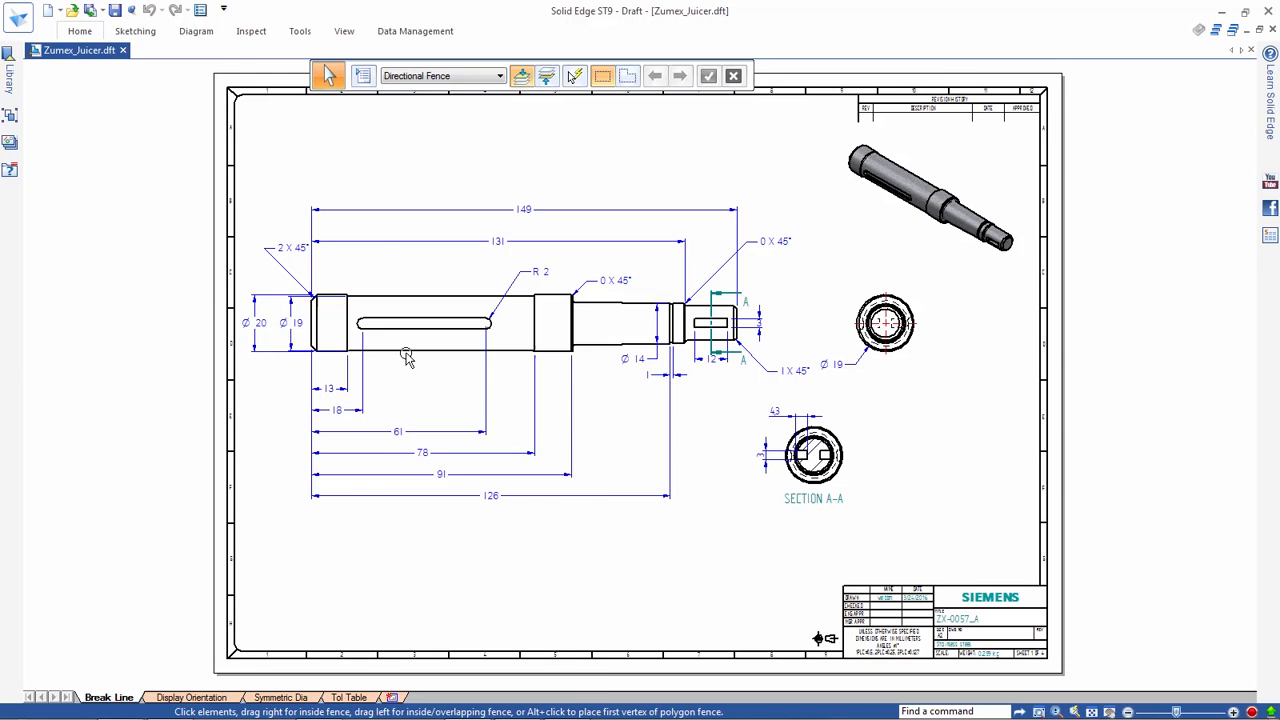
Start Add Break Lines on the shaft drawing view from its shortcut menu
right_click(420, 322)
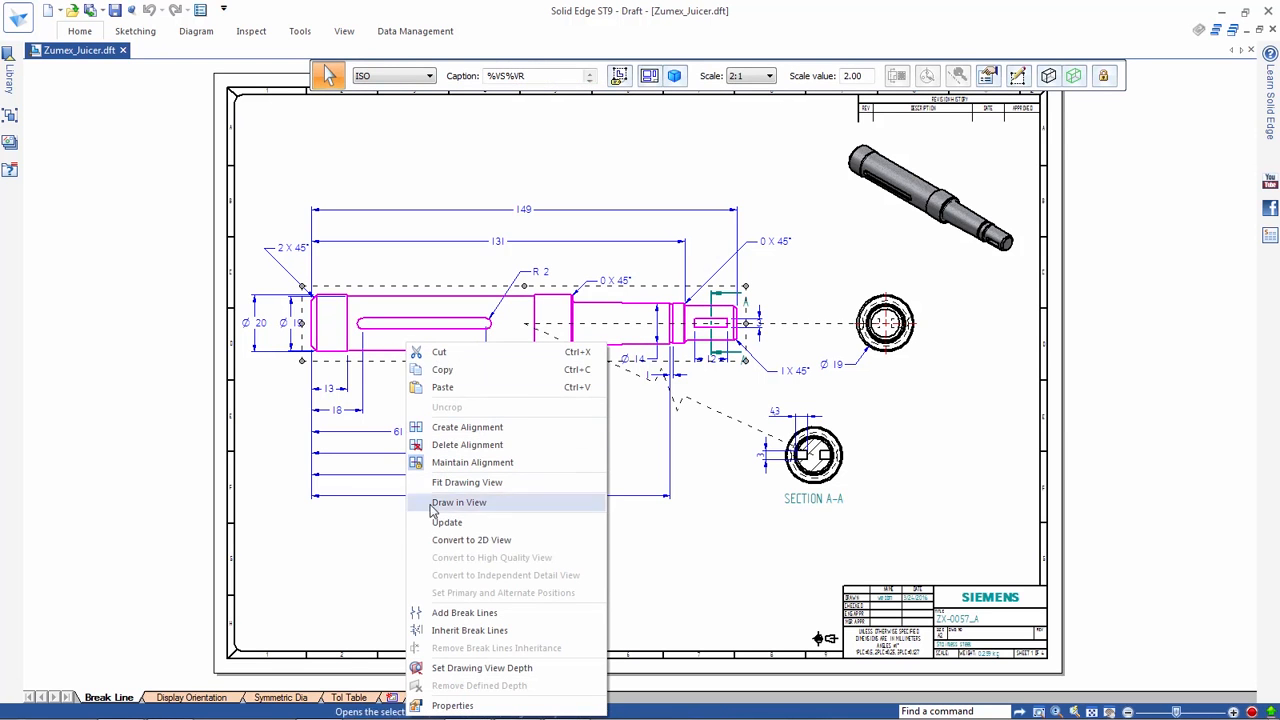
click(464, 612)
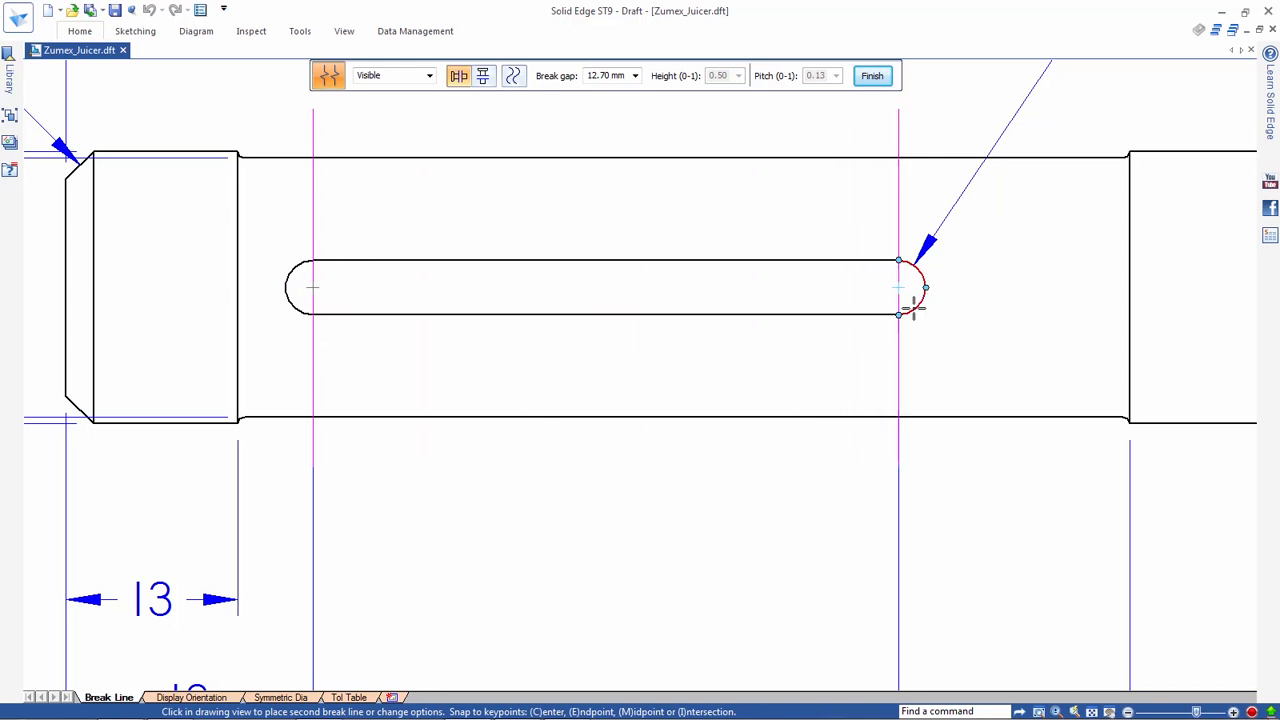
Place the second break line at the slot end of the shaft
click(896, 290)
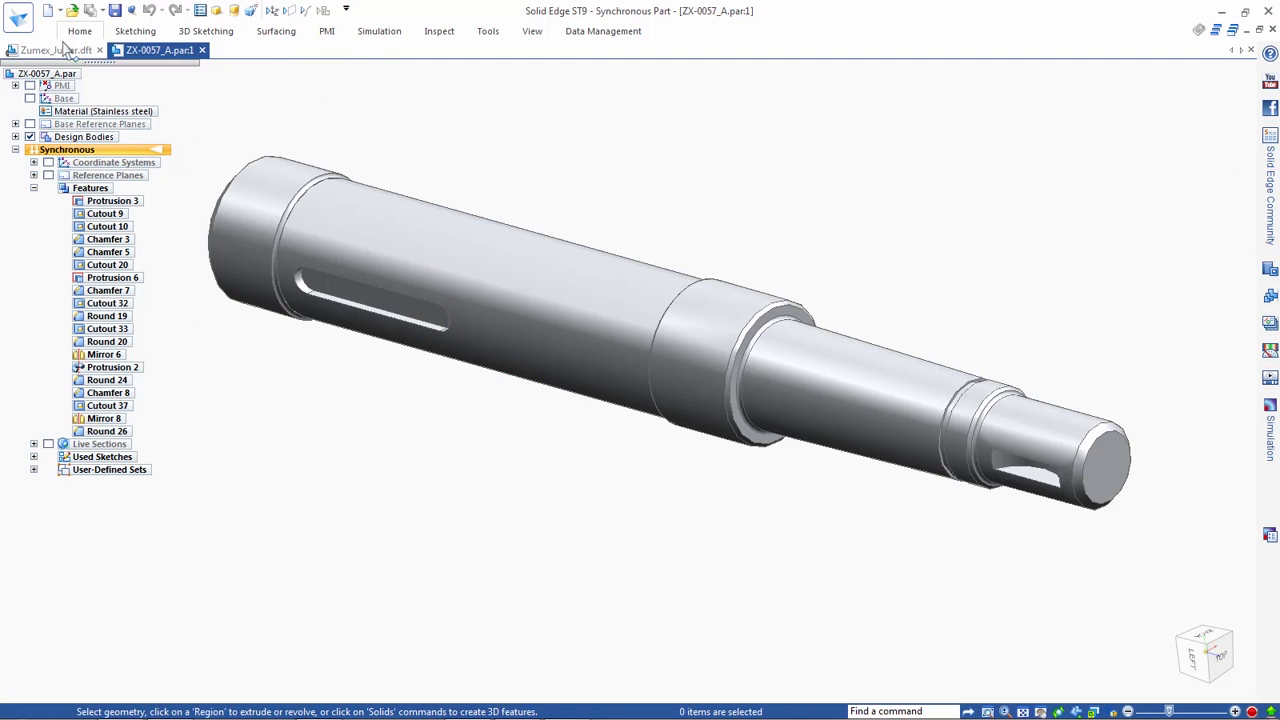
Return to Zumex_Juicer.dft and clear and close the Dimension Tracker report
click(56, 50)
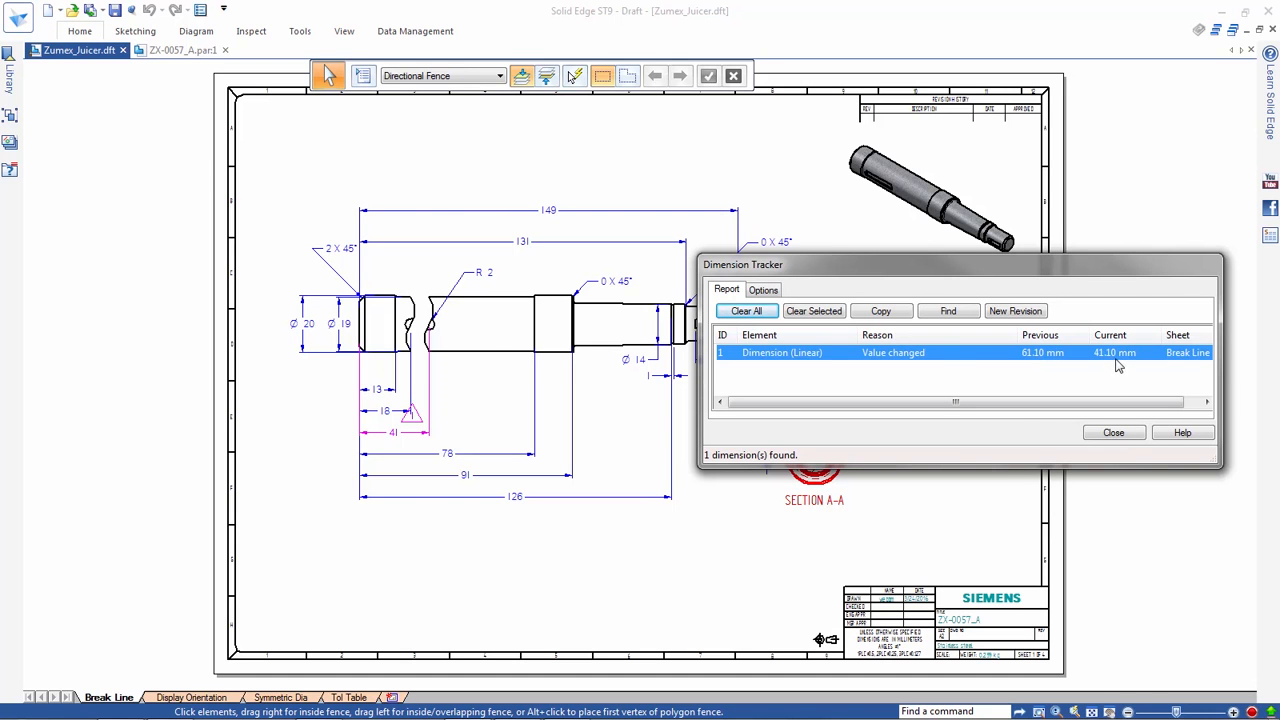
click(746, 312)
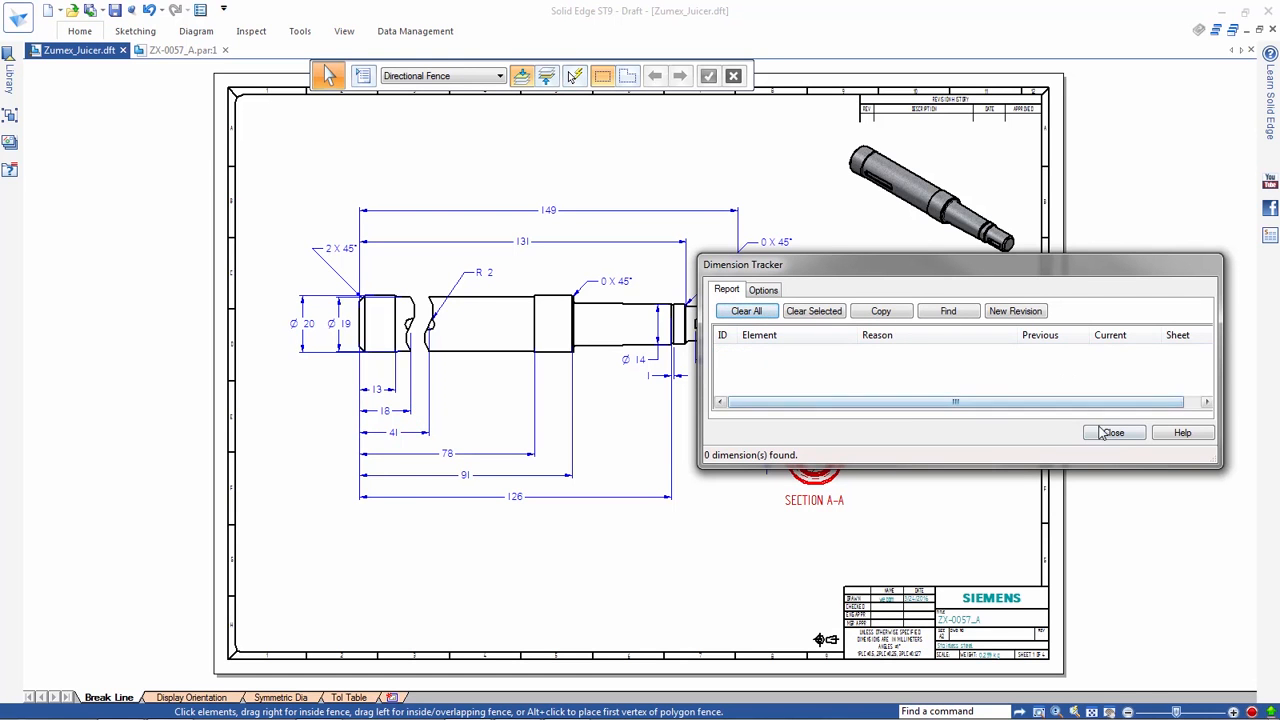
click(1112, 432)
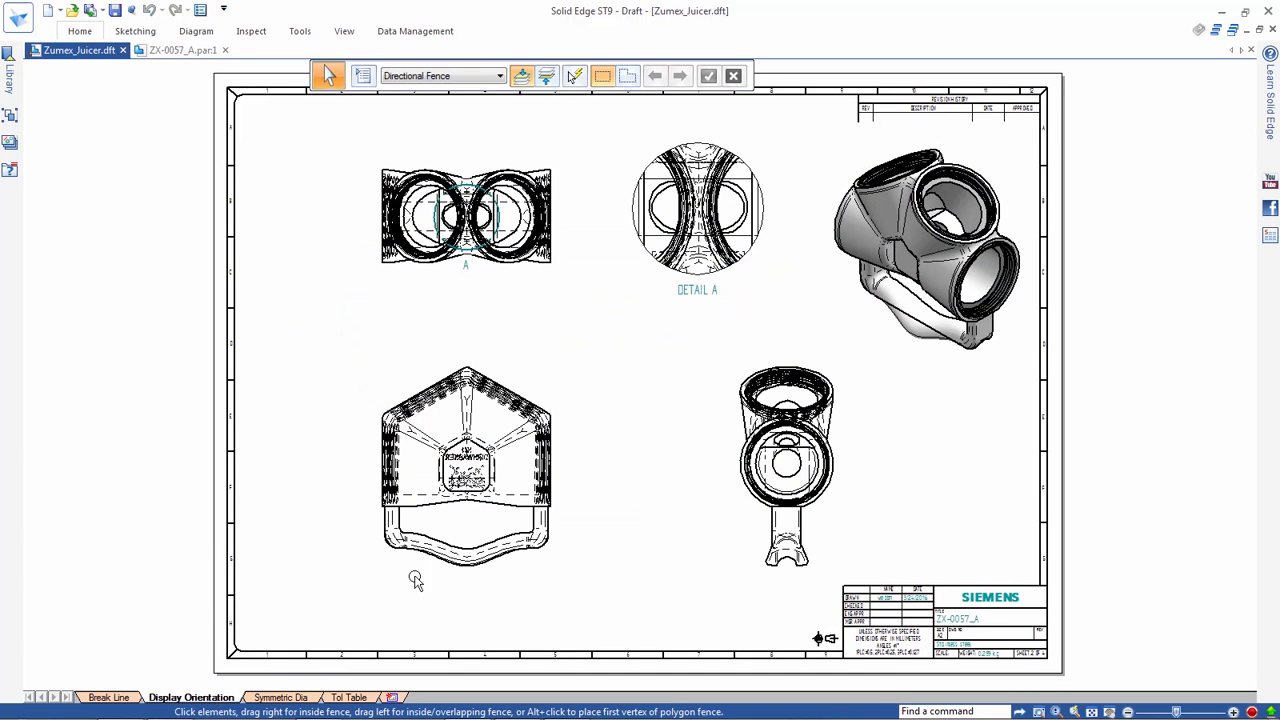
mouse_move(668, 512)
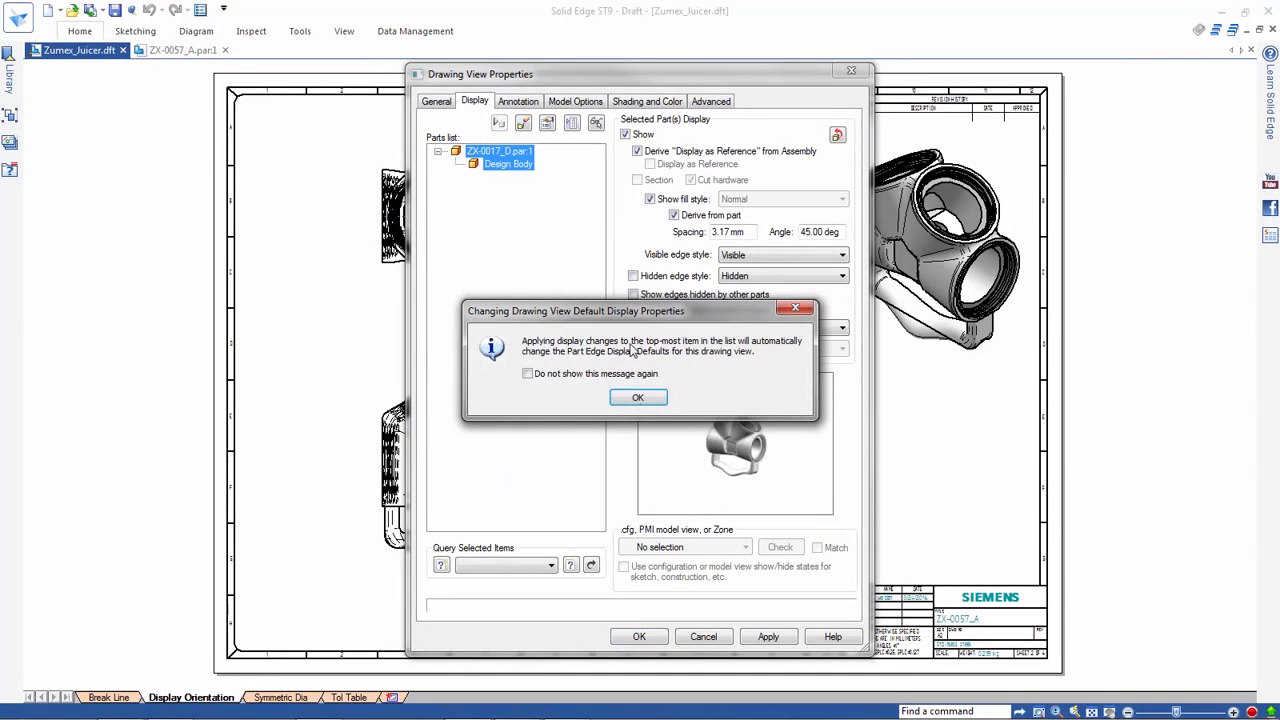
Acknowledge the display defaults notice so hidden edges turn off in the view
click(638, 396)
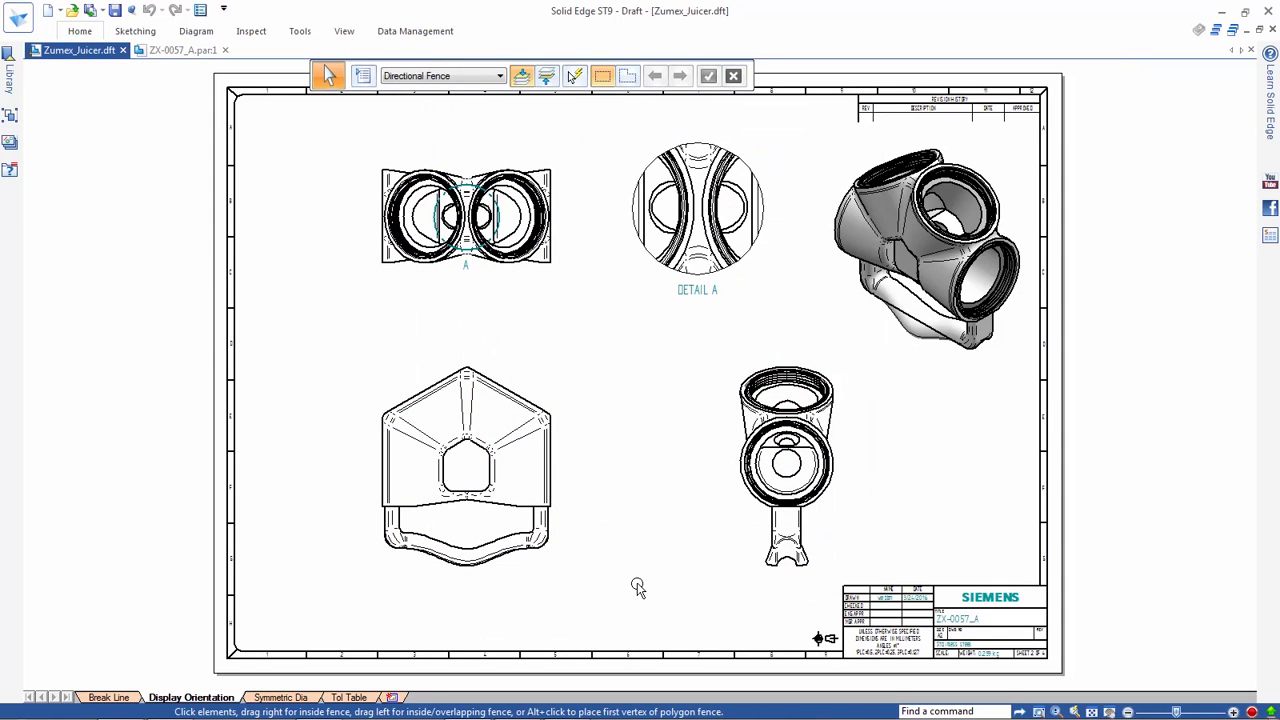
Give the lower-left juicer view a new standard orientation and reorient its aligned views too
click(464, 464)
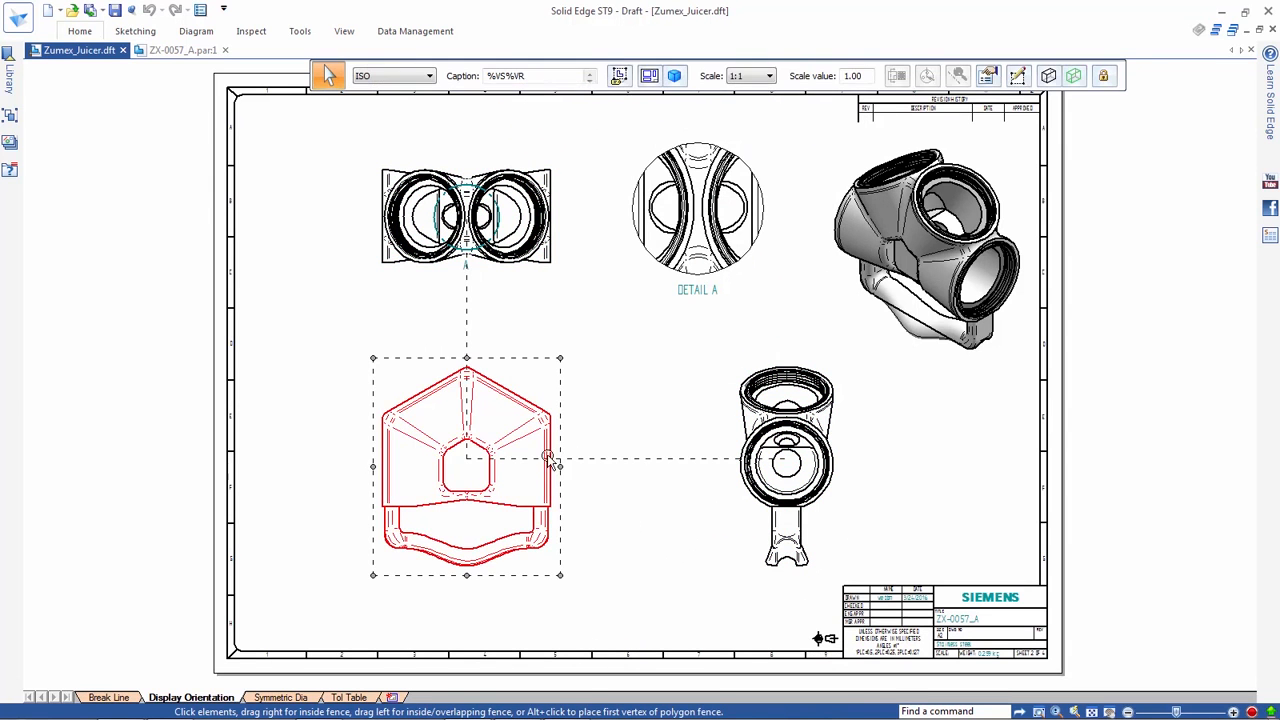
click(676, 76)
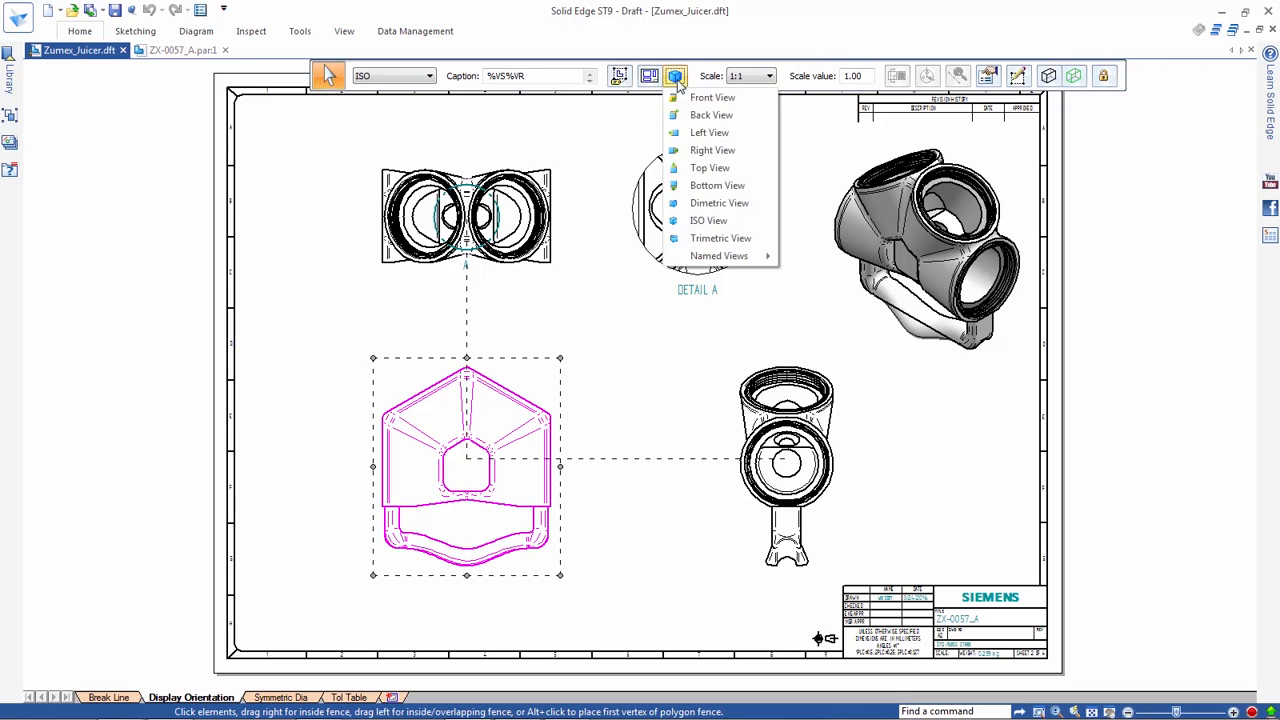
click(712, 96)
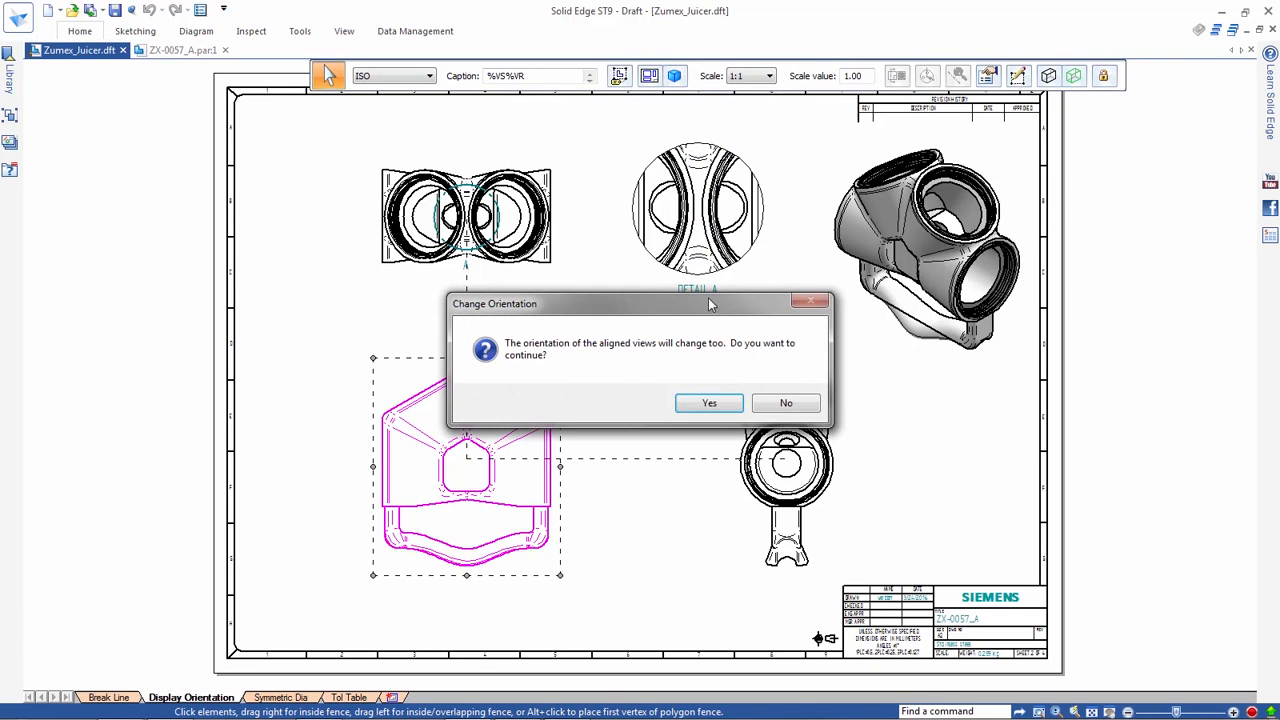
click(708, 402)
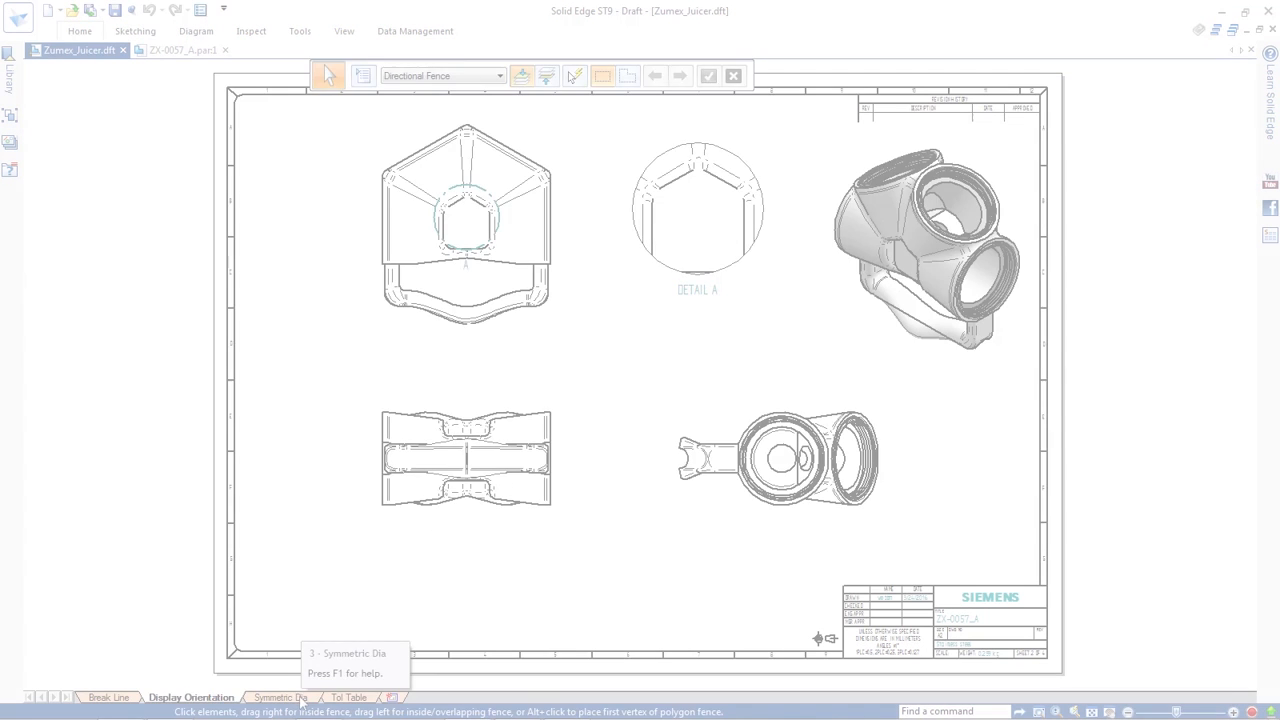
On the Symmetric Dia sheet, add a Ø12 symmetric diameter from the shaft centerline
click(280, 696)
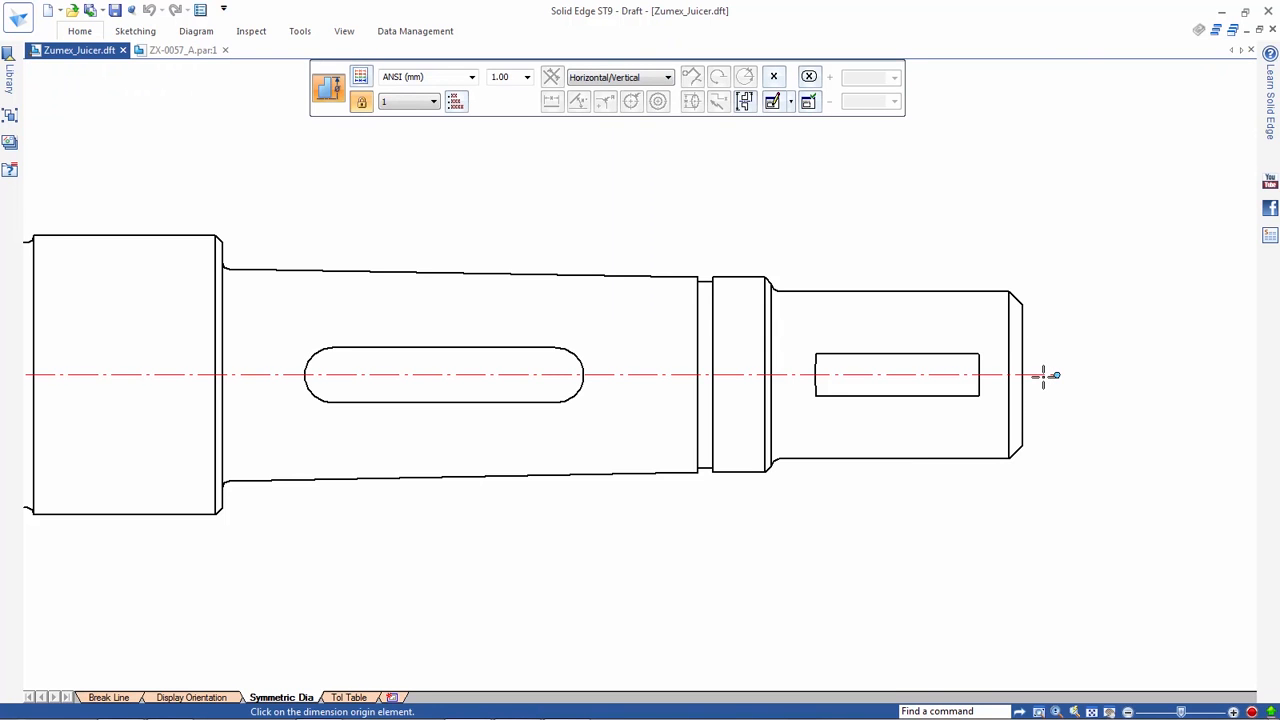
click(1004, 290)
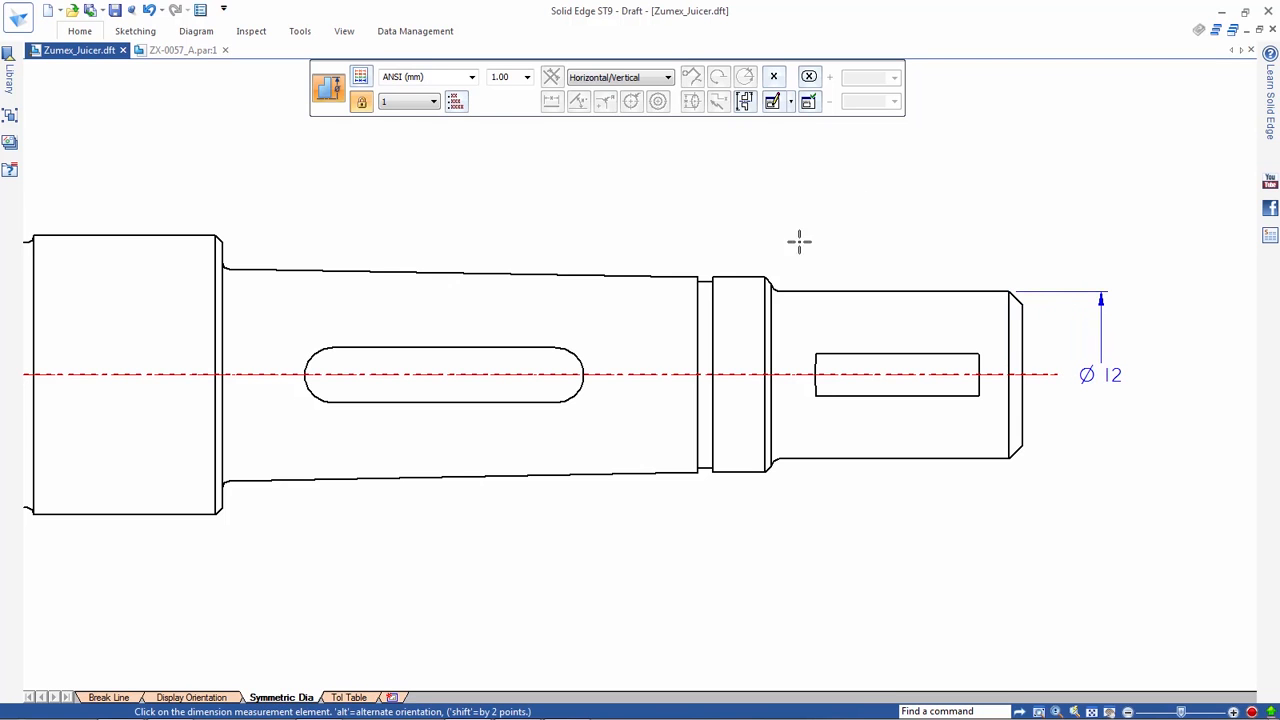
click(766, 278)
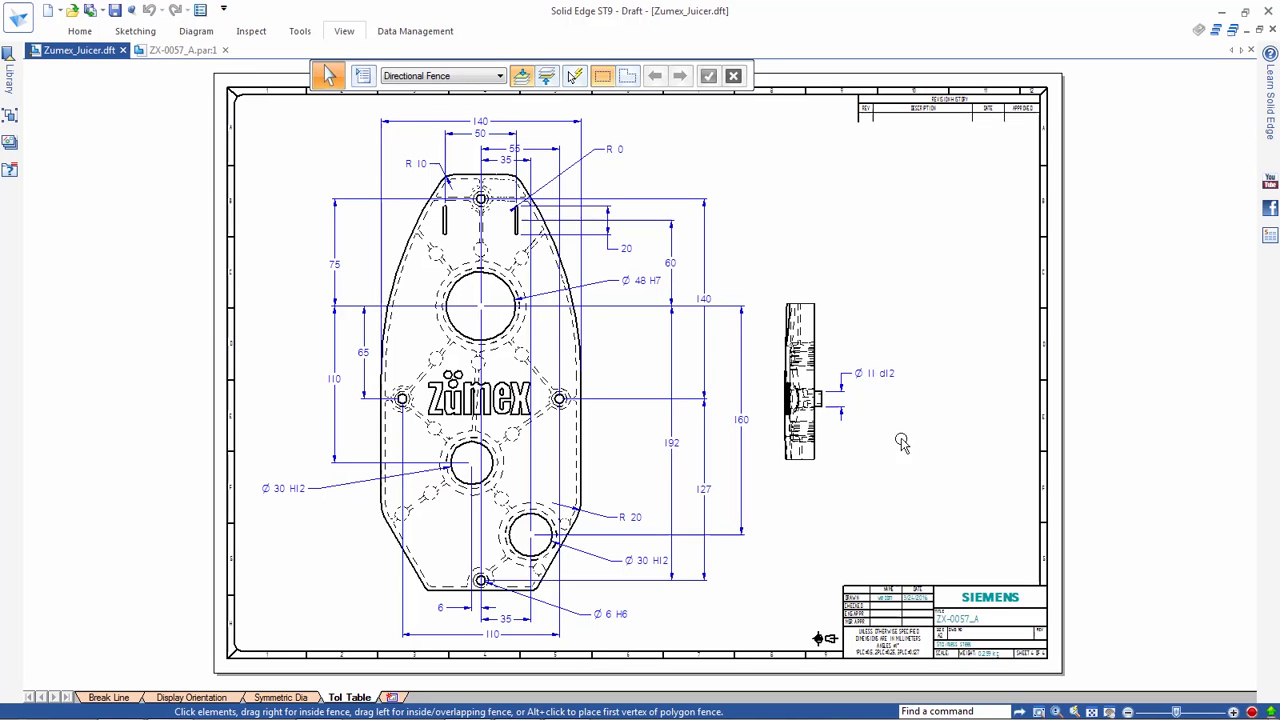
Set up a tolerance table collecting fit dimensions By Active Sheet and confirm its properties
click(80, 32)
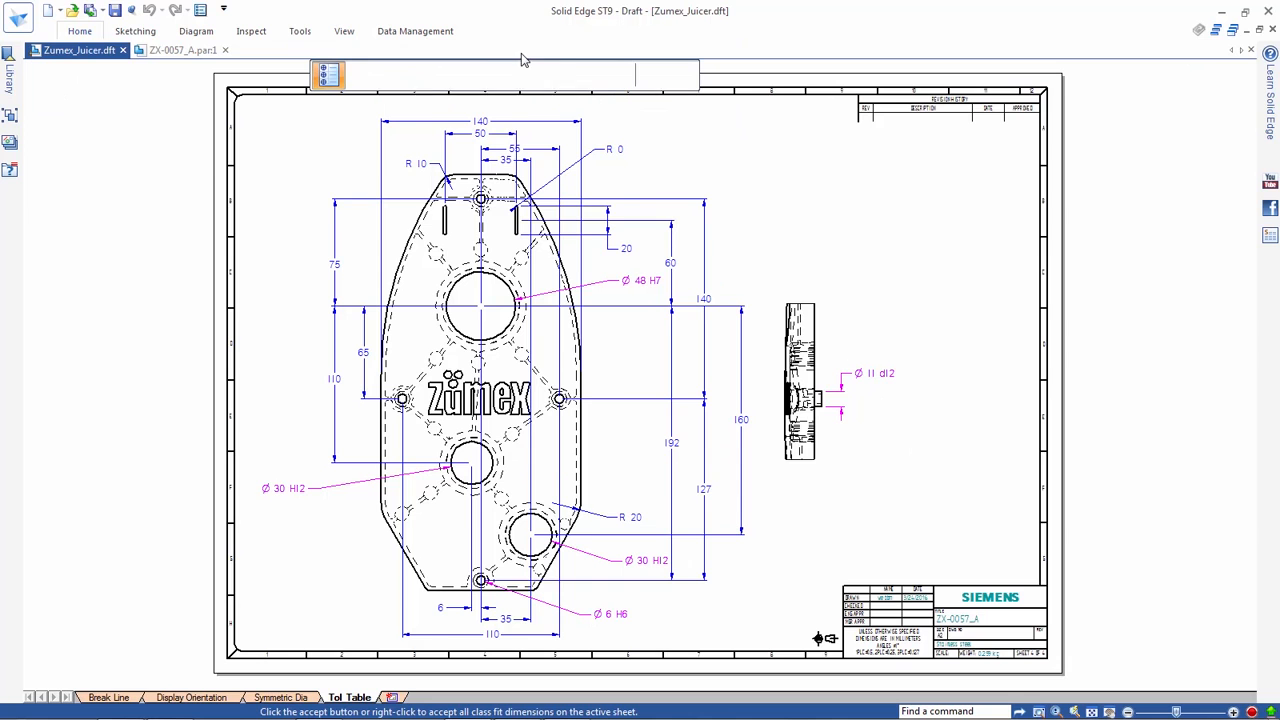
click(548, 76)
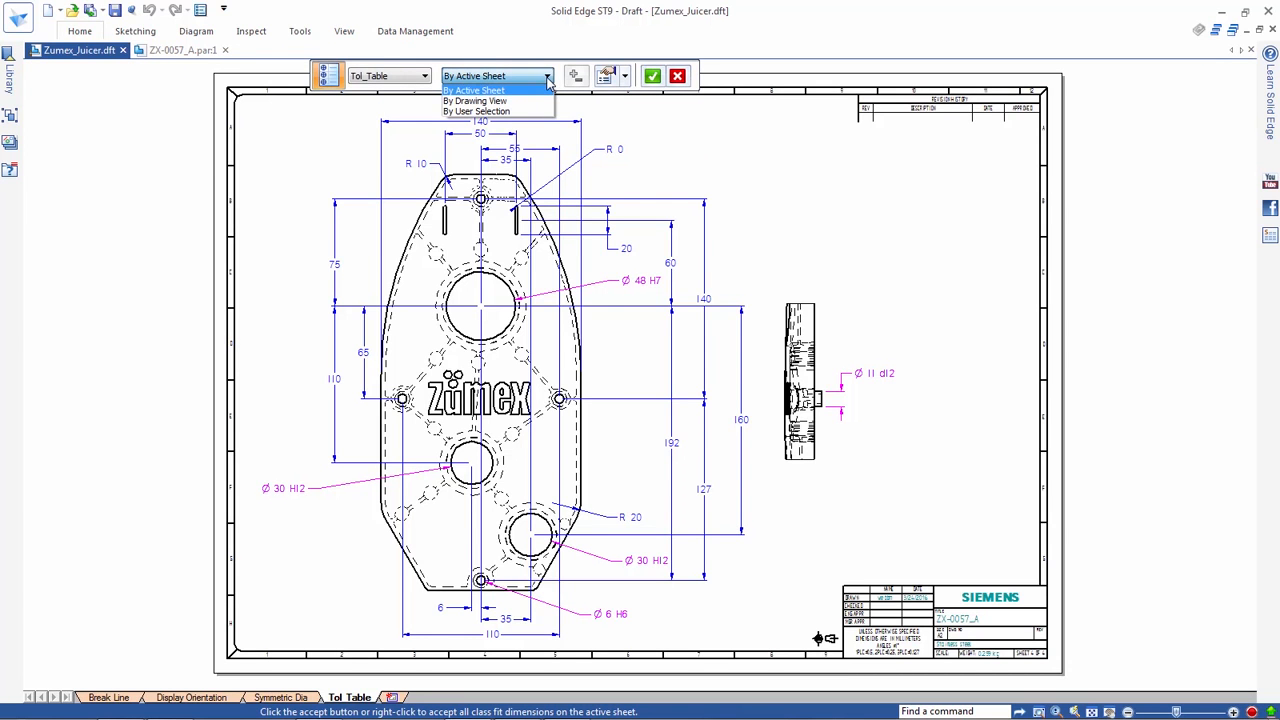
click(608, 76)
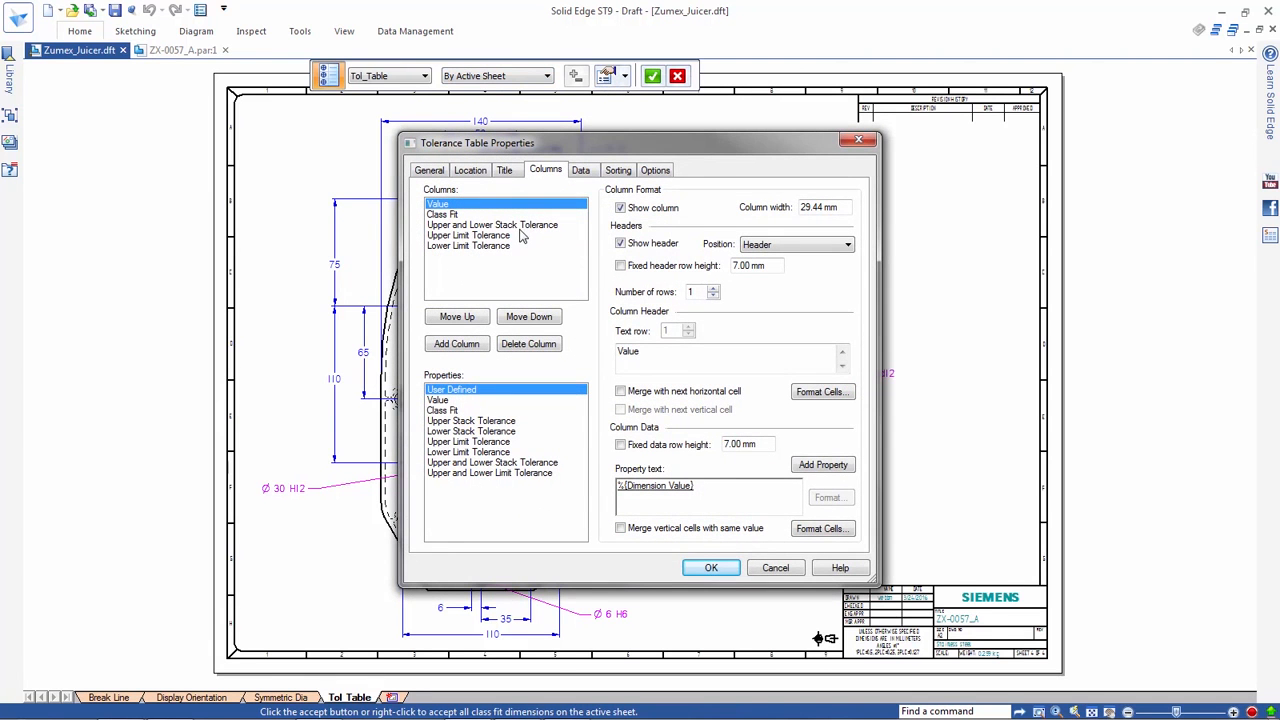
mouse_move(500, 476)
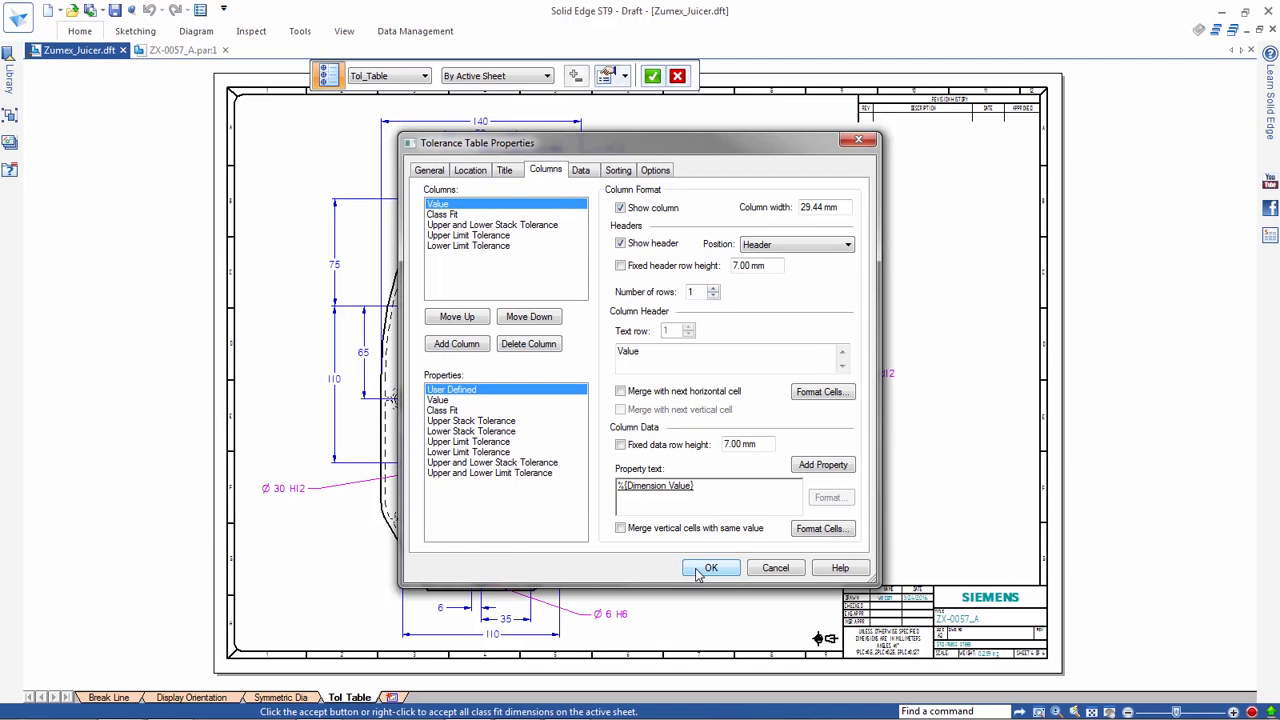
click(712, 568)
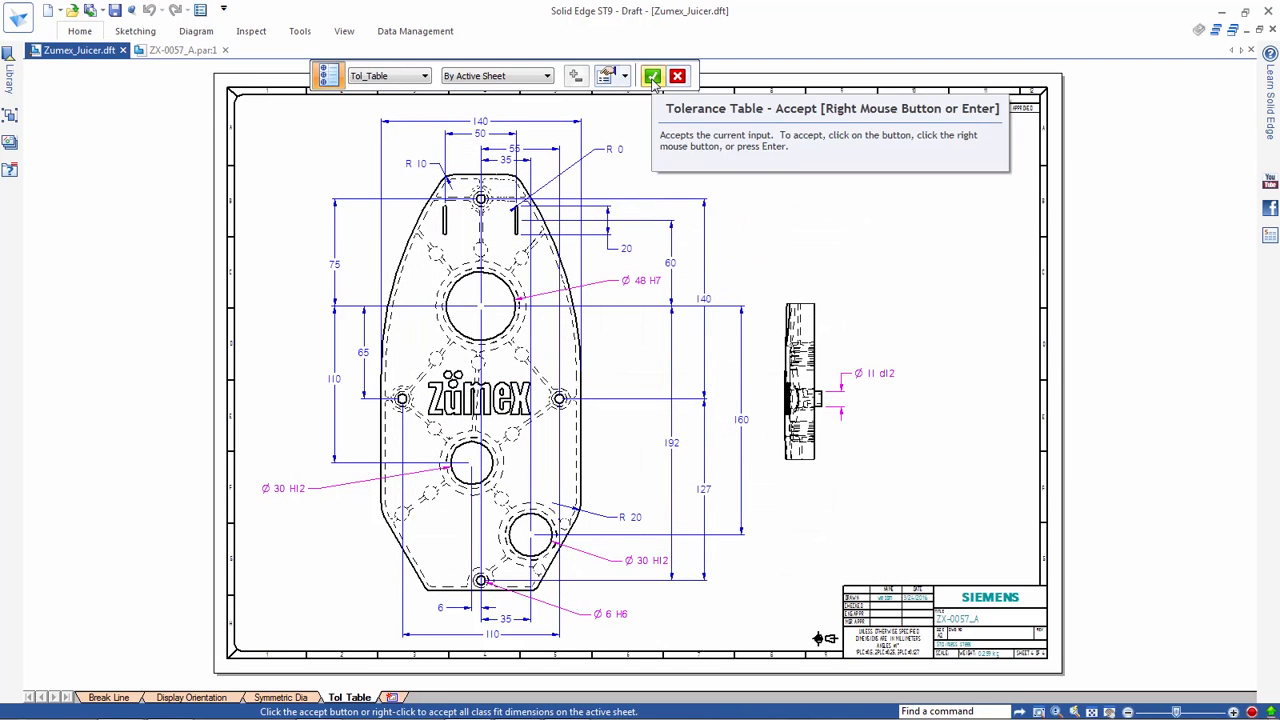
Accept the collected fit dimensions and place the table at the sheet's upper right
click(652, 76)
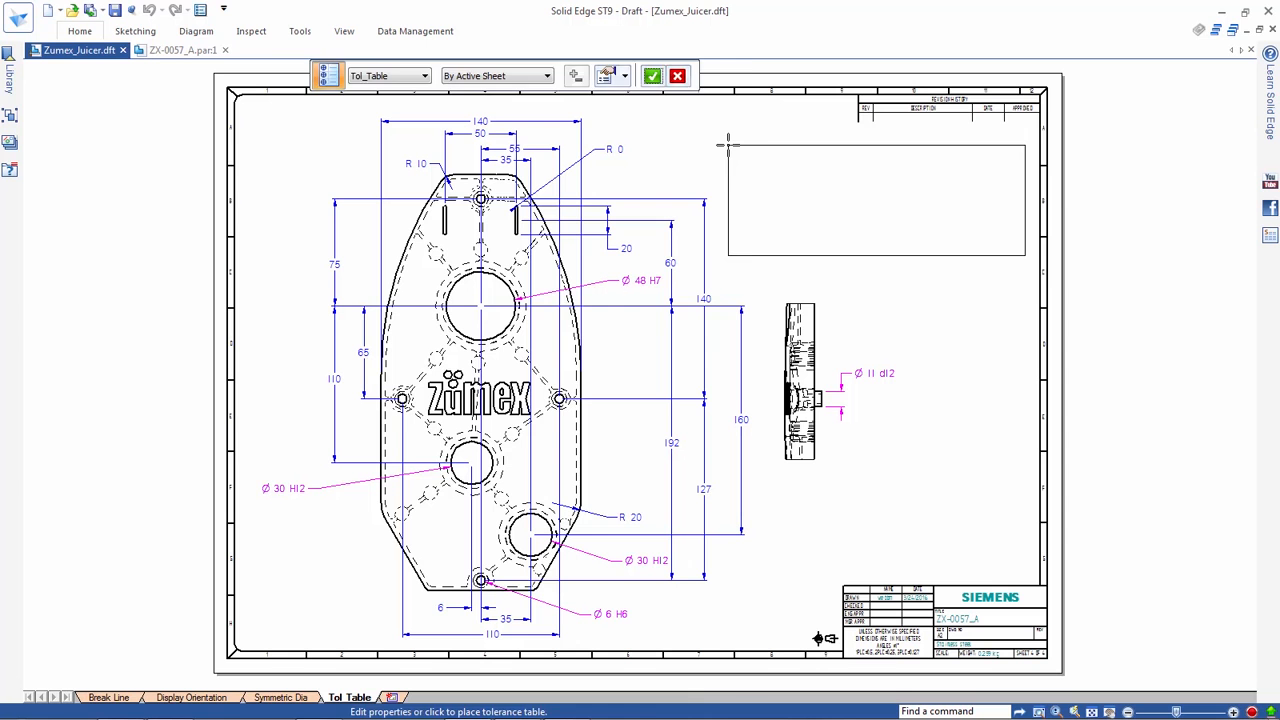
click(652, 76)
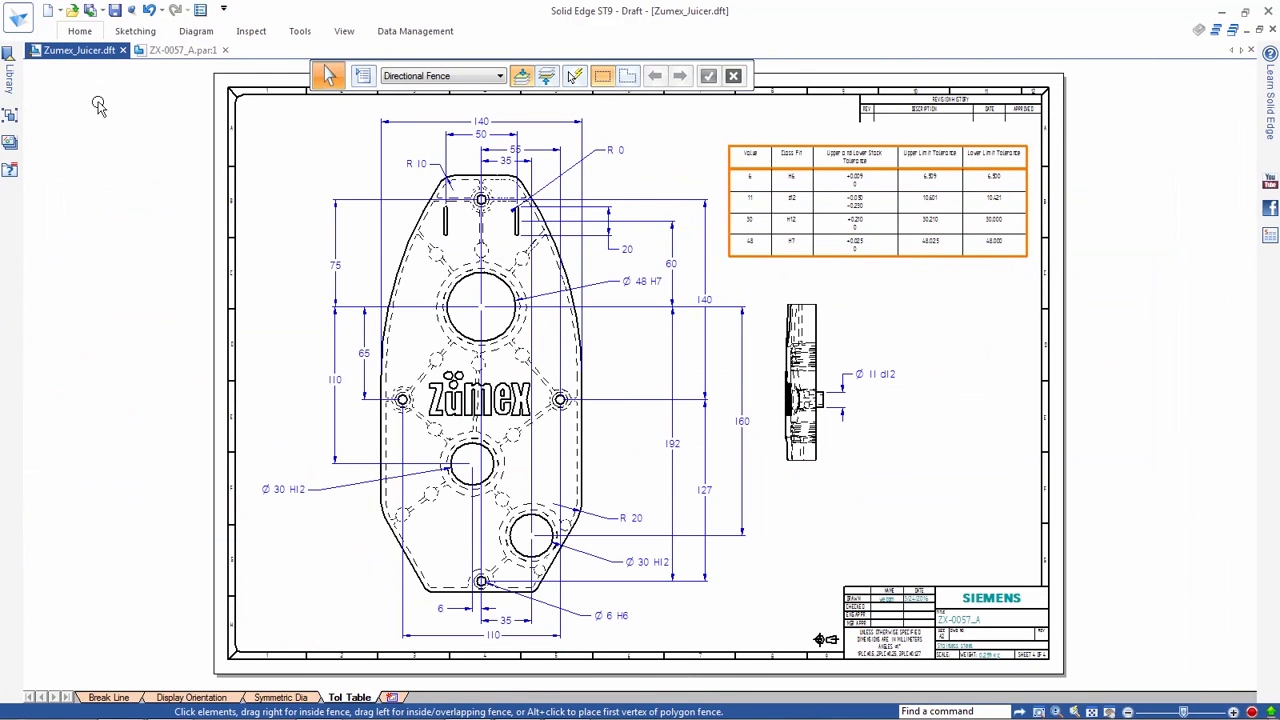
Start Paper Print preview and step back to sheet 1 of 4, the broken shaft sheet
click(18, 16)
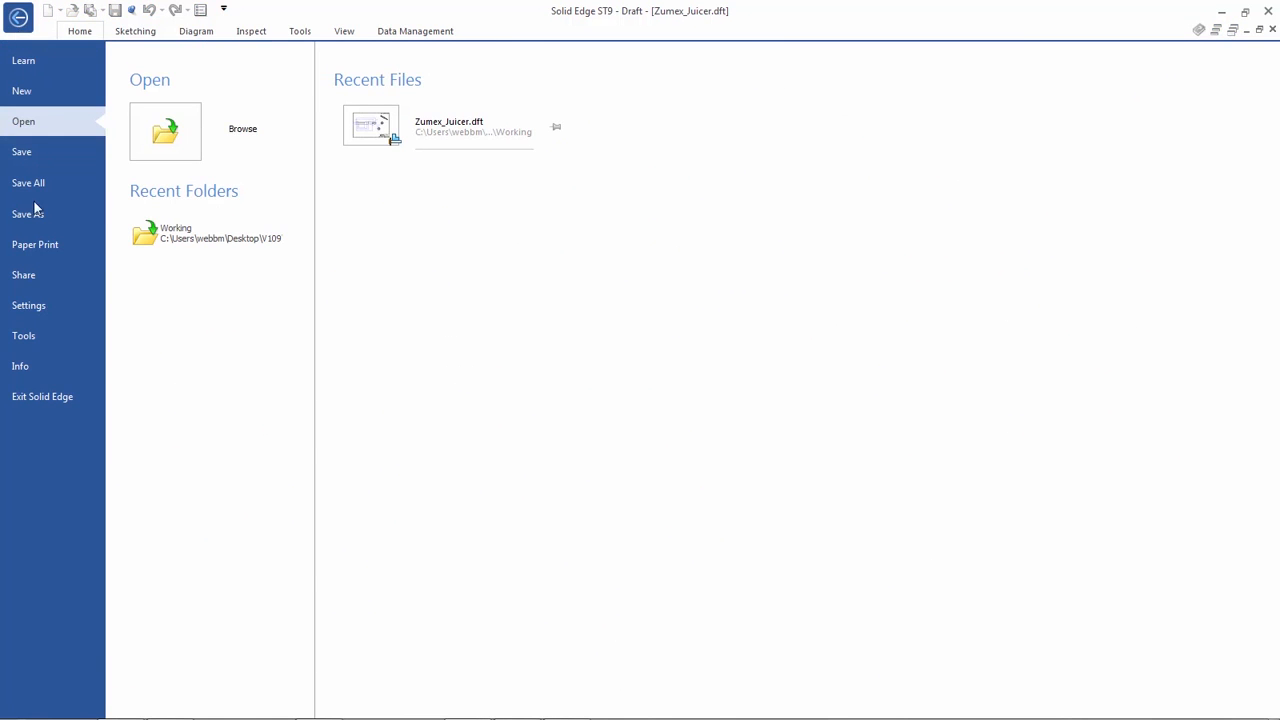
mouse_move(36, 244)
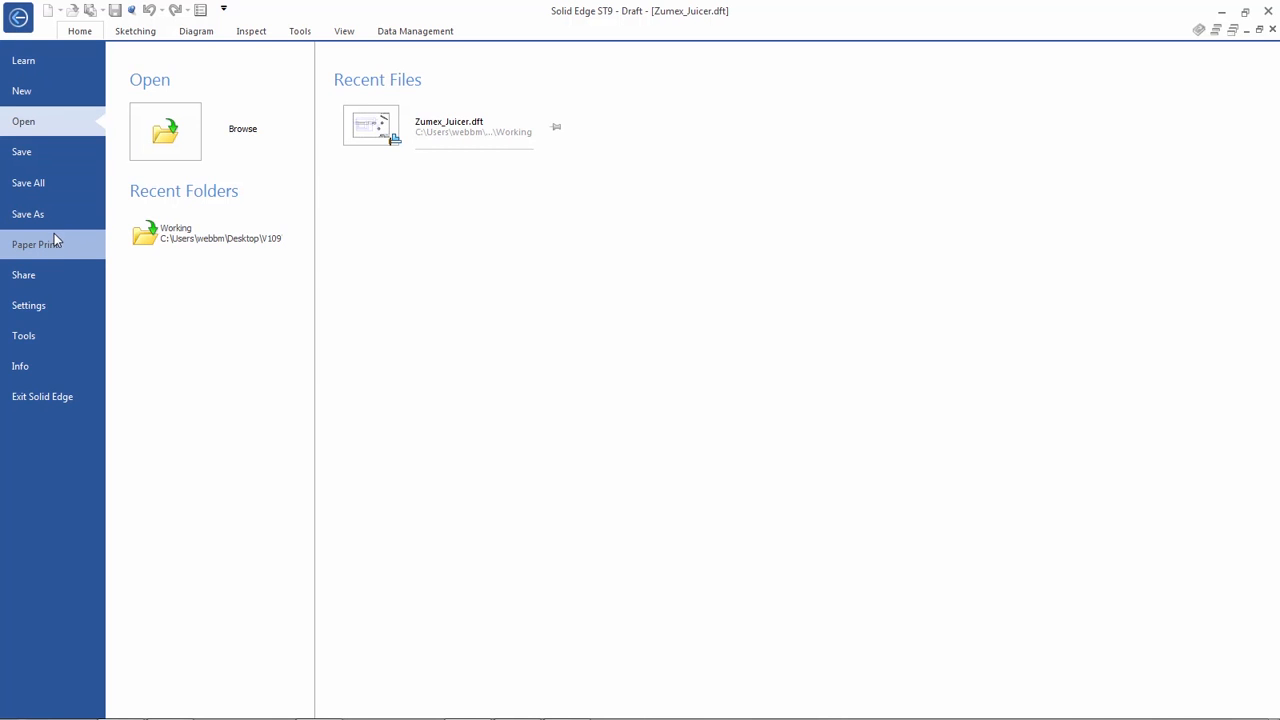
click(36, 244)
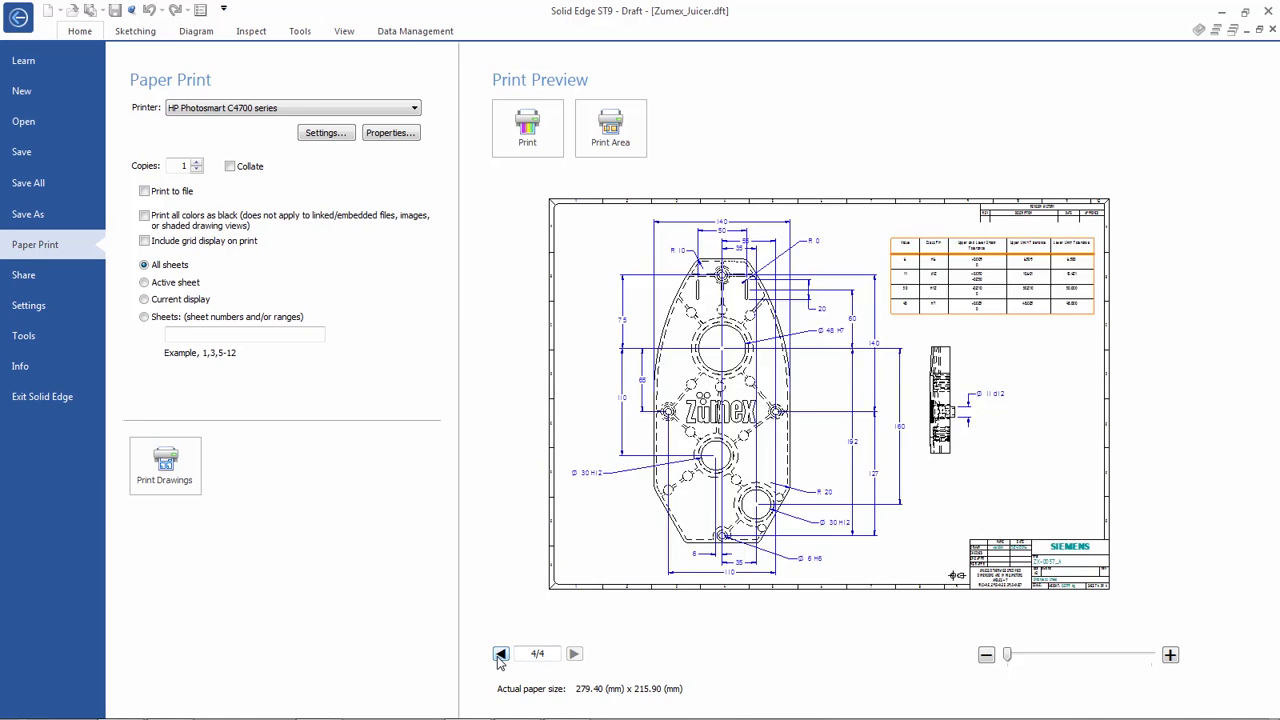
click(500, 654)
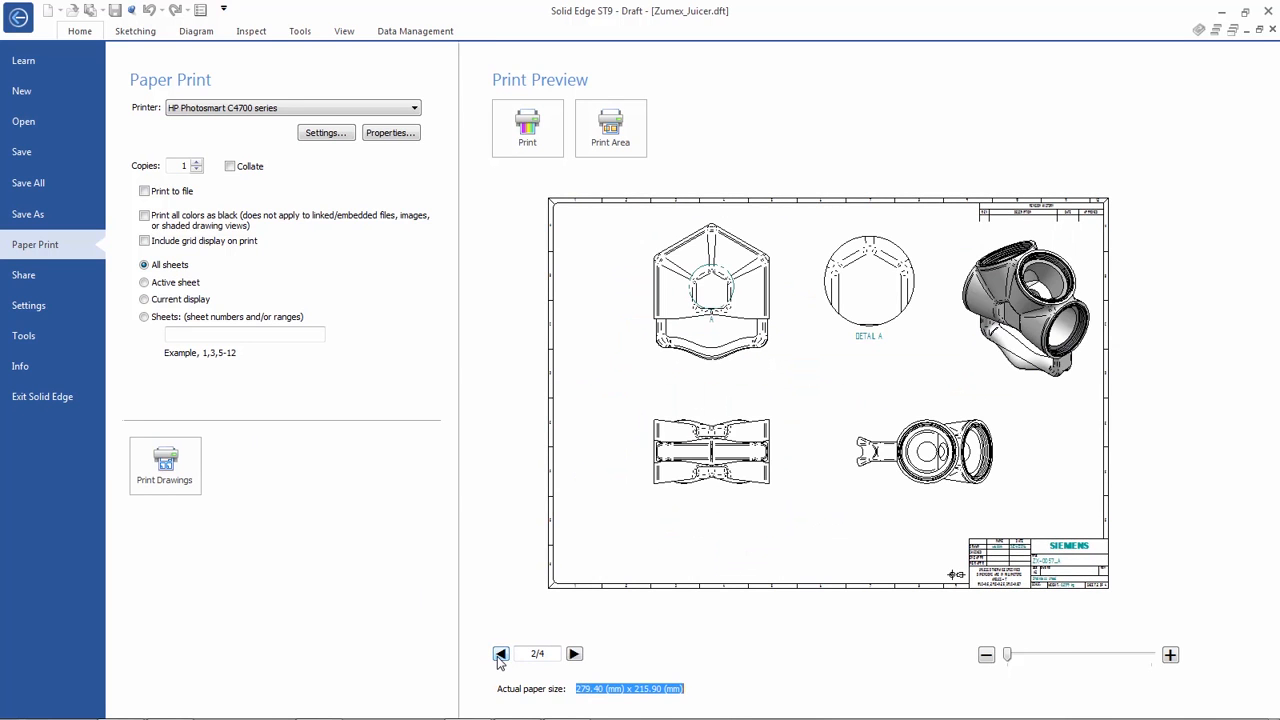
click(500, 654)
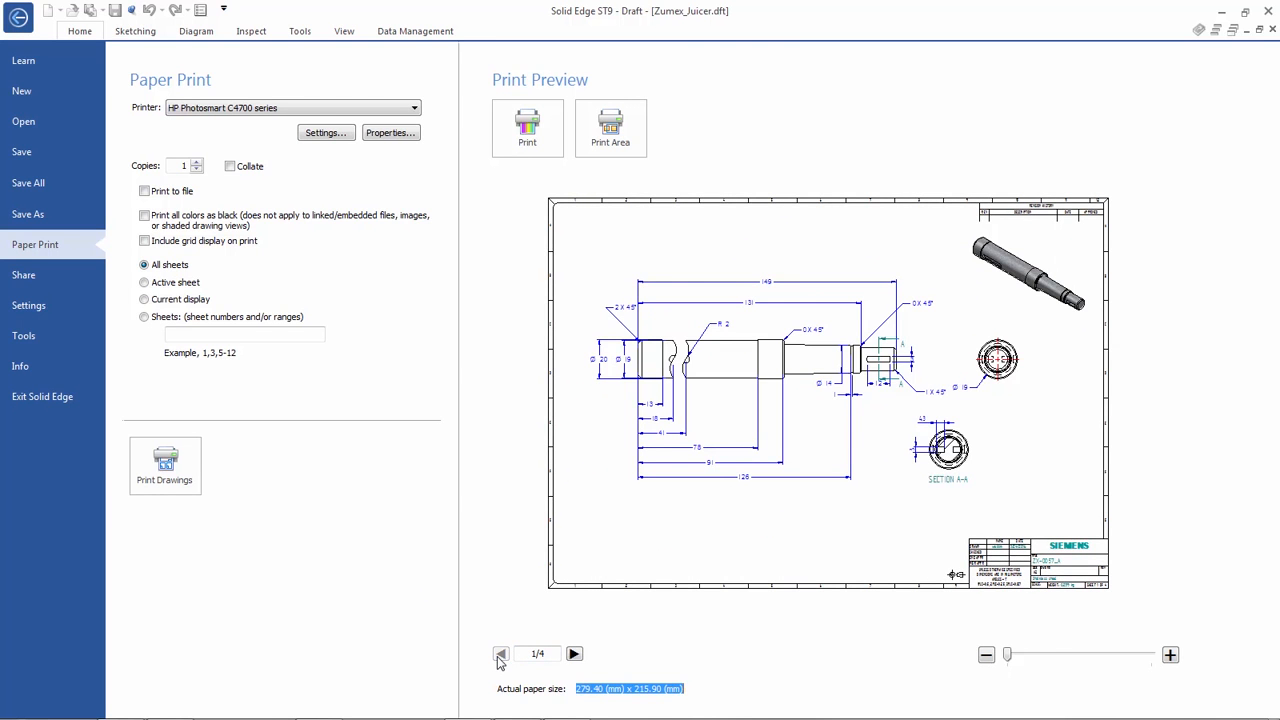